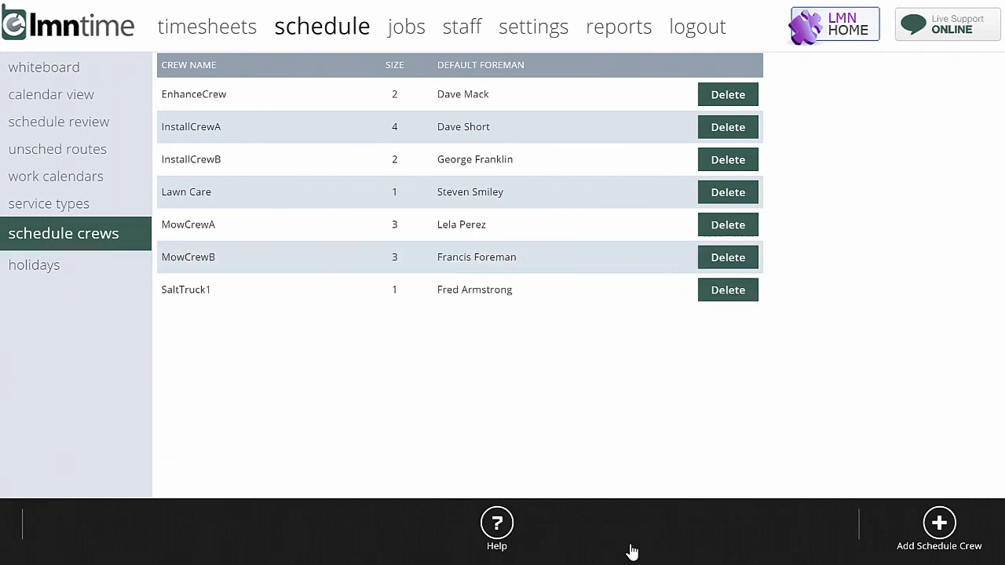
Add a new schedule crew and enter 'MowCrew' as its crew name.
left_click(939, 530)
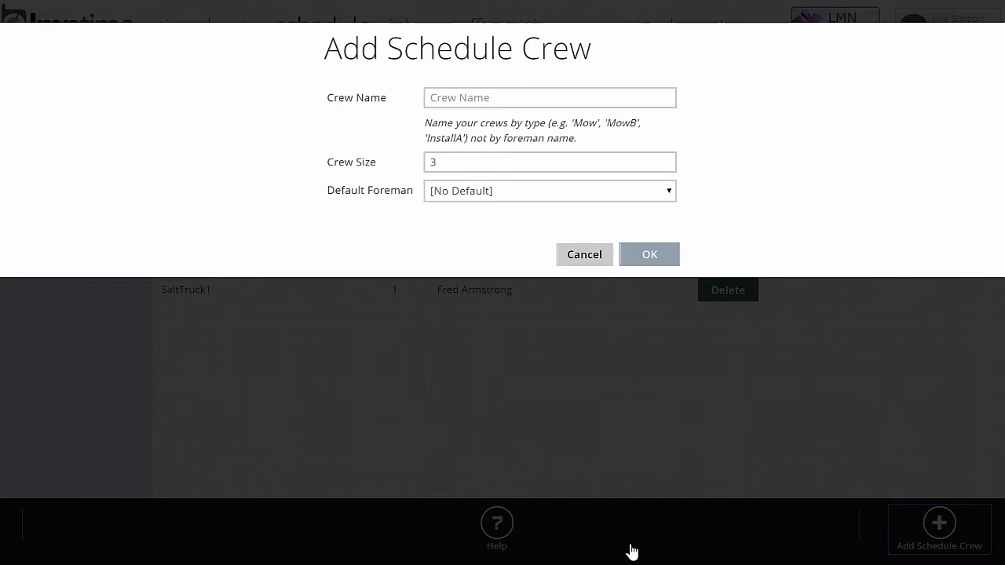
left_click(550, 97)
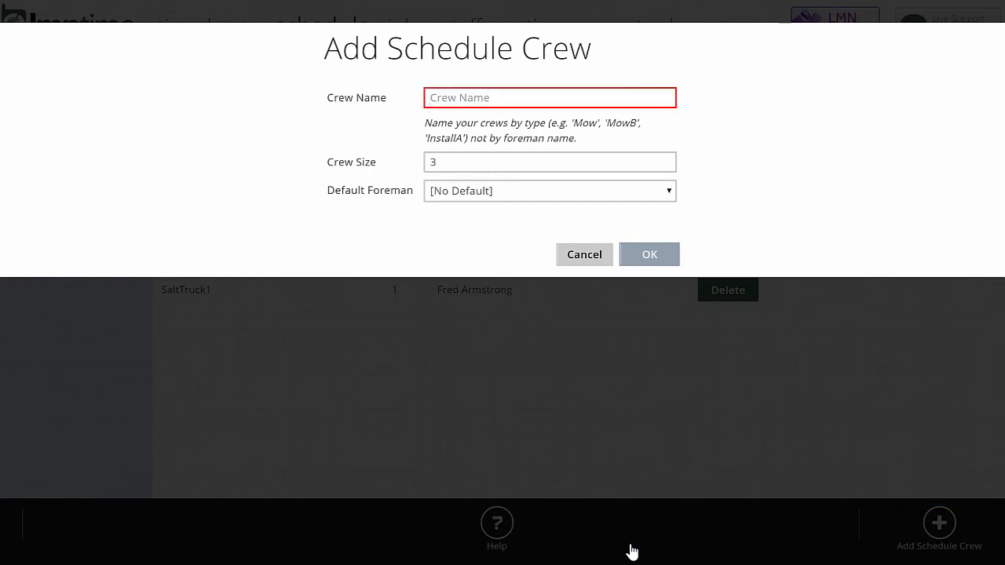
type("MowCrewC")
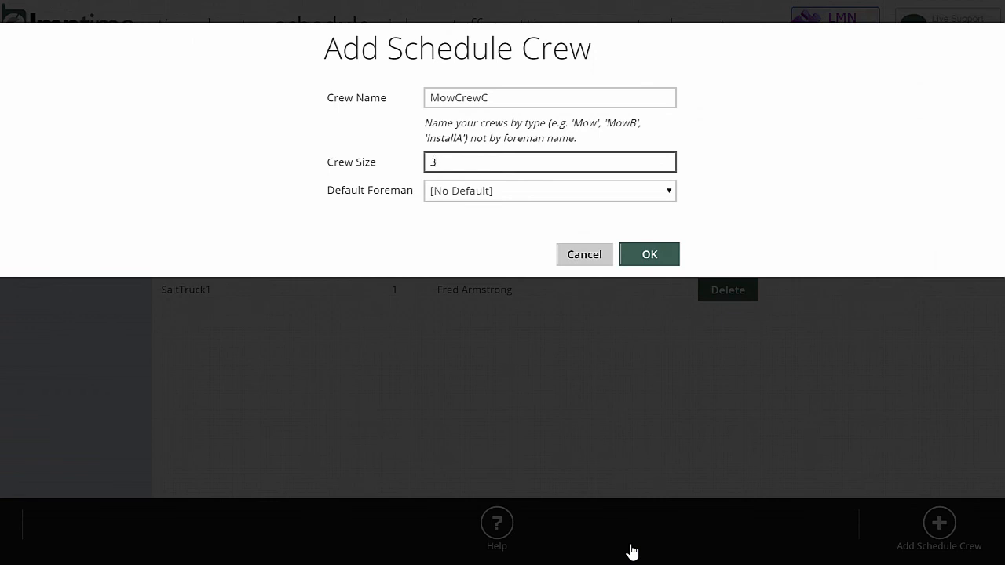
Change the crew size from 3 to 2 and open the Default Foreman list.
left_click(550, 162)
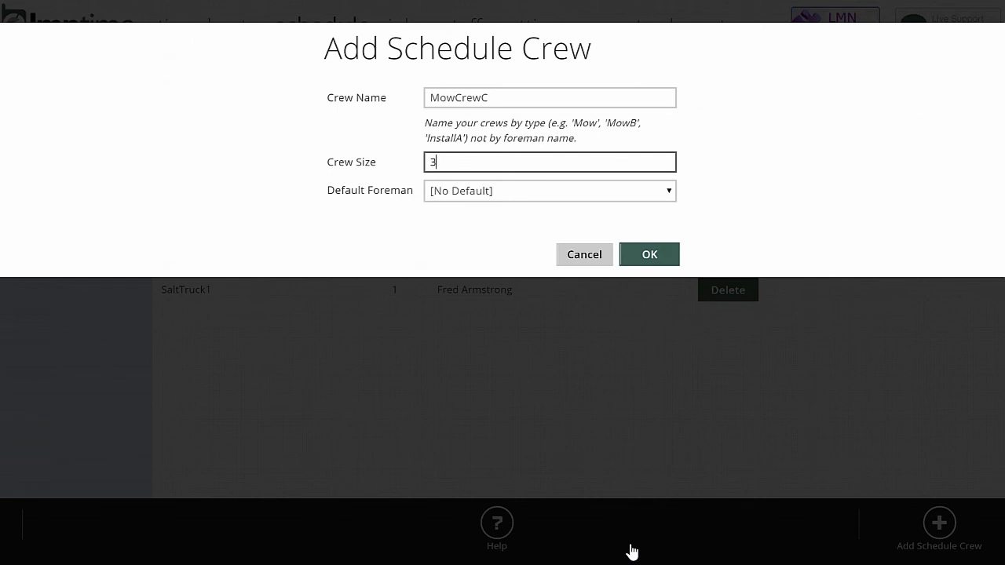
type("2")
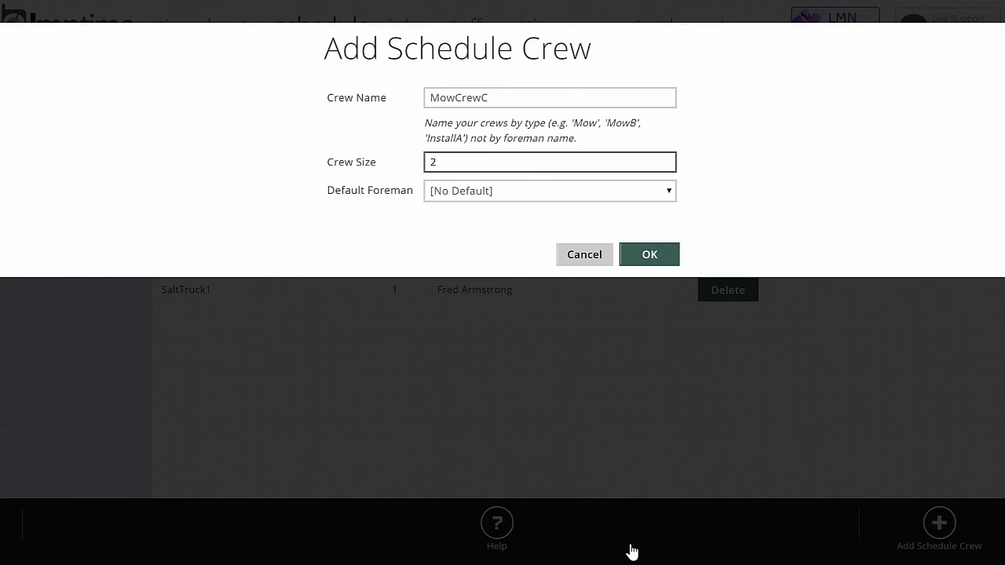
left_click(550, 191)
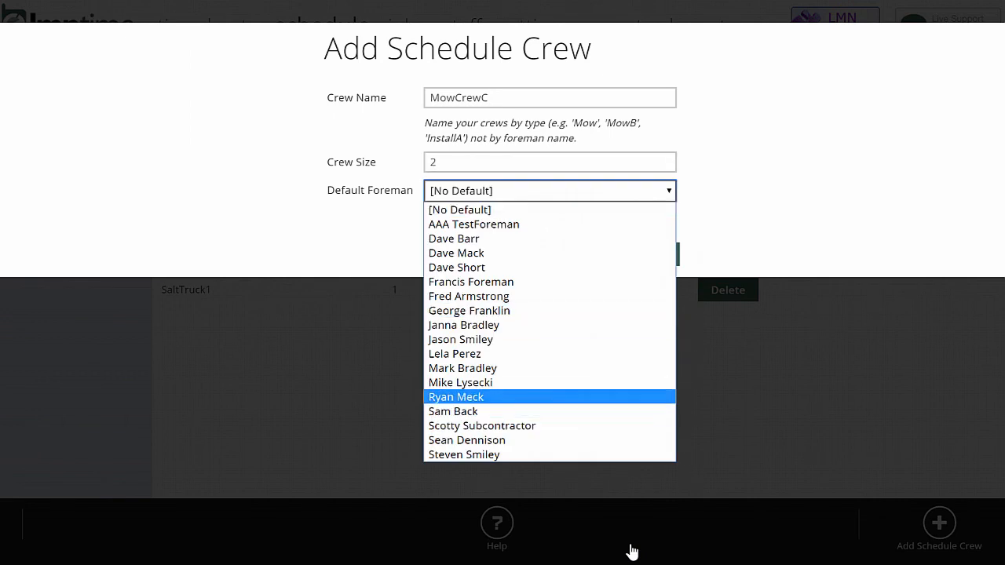
left_click(461, 383)
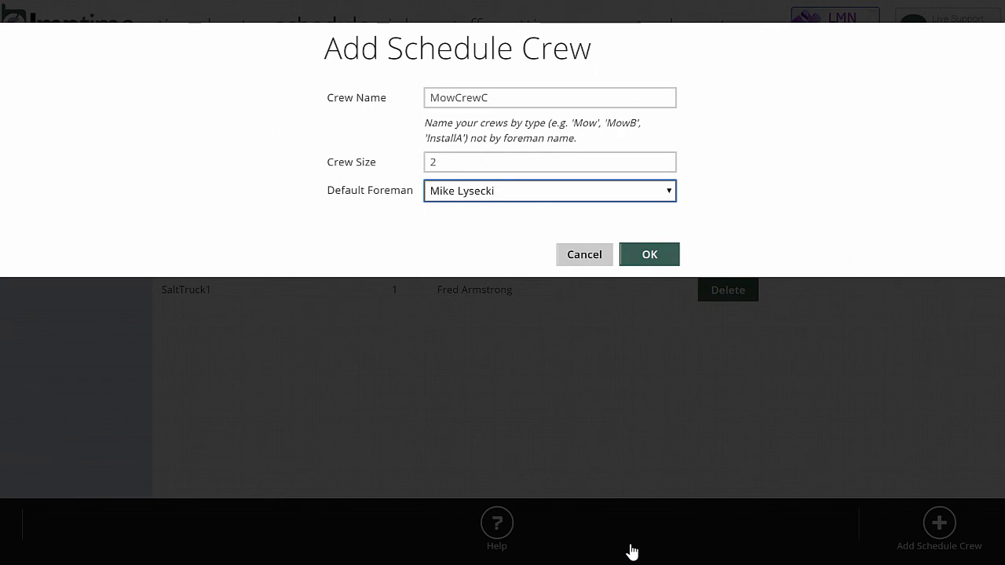
left_click(649, 253)
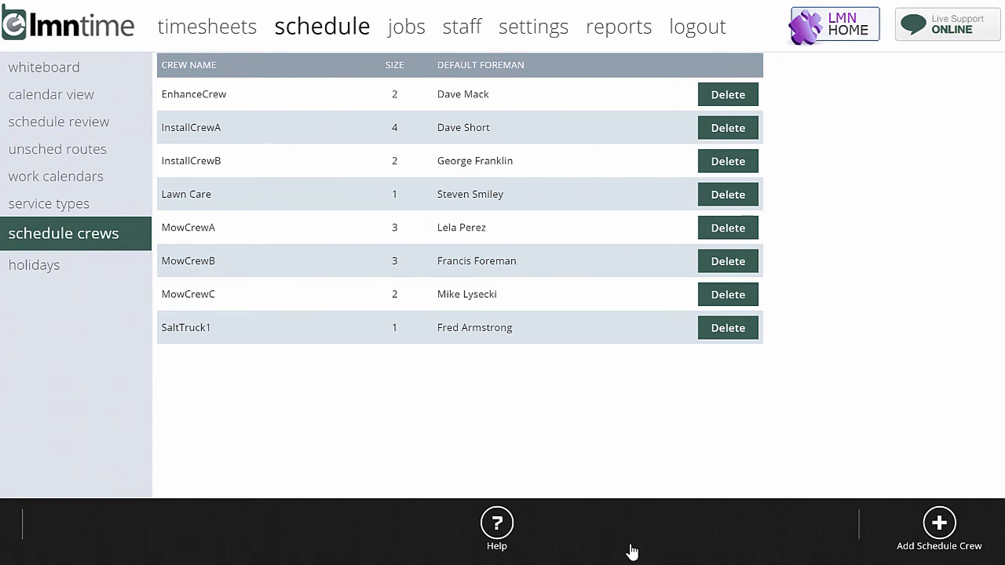
Show all eight crews as columns on the whiteboard for Tue Dec 30 2014.
left_click(44, 67)
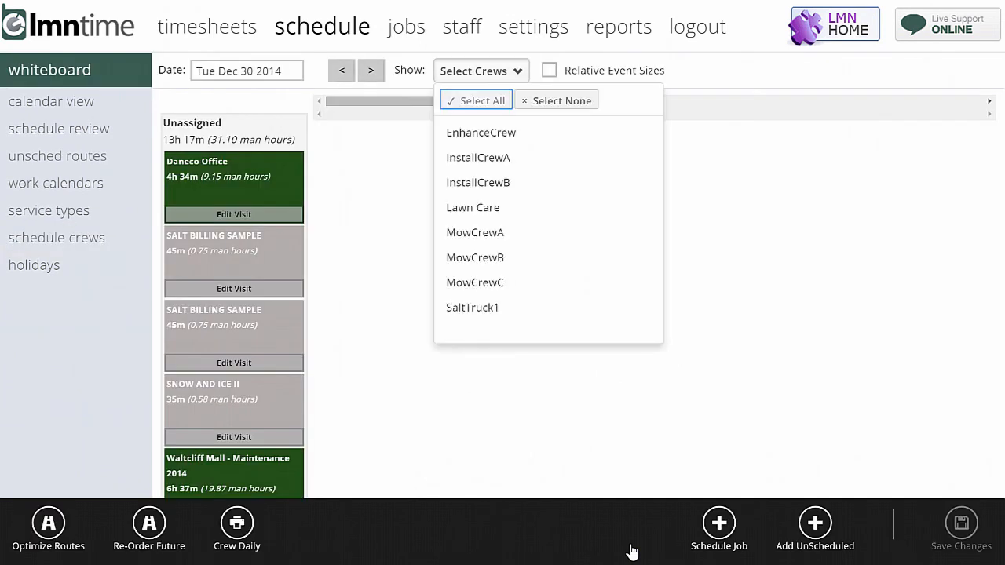
left_click(476, 101)
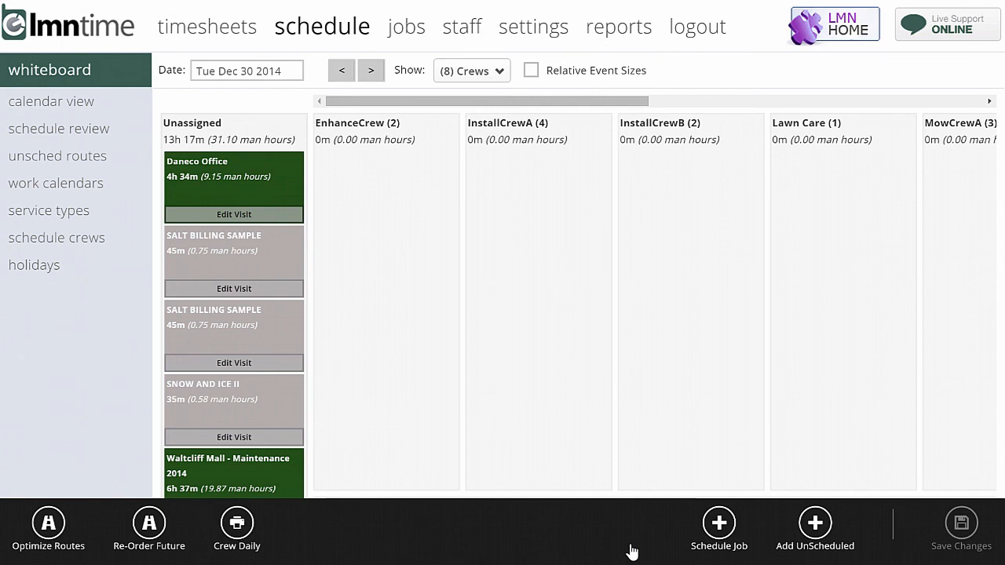
scroll("right", 3)
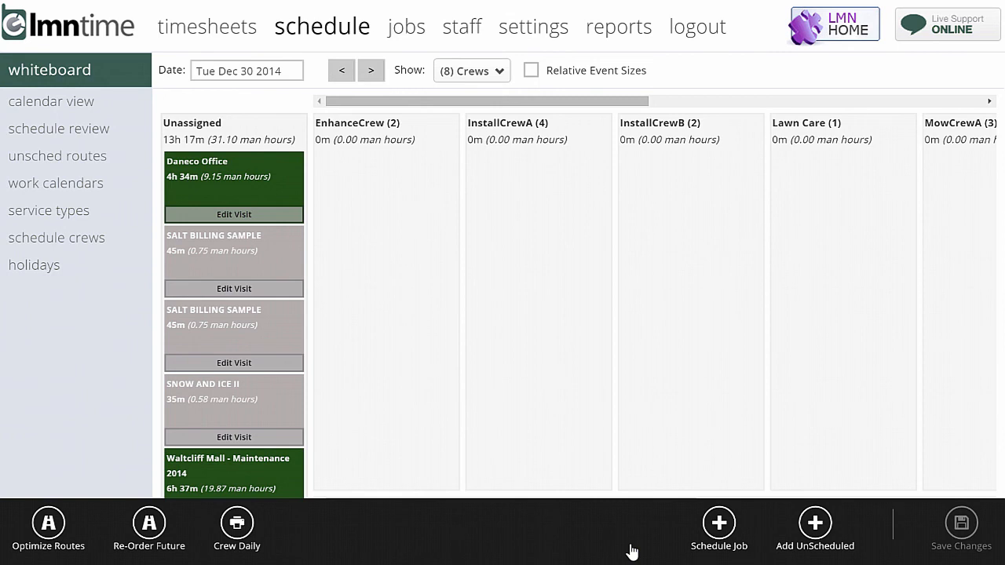
Move the Daneco Office card from Unassigned into the InstallCrewA column.
left_click_drag(233, 185, 538, 185)
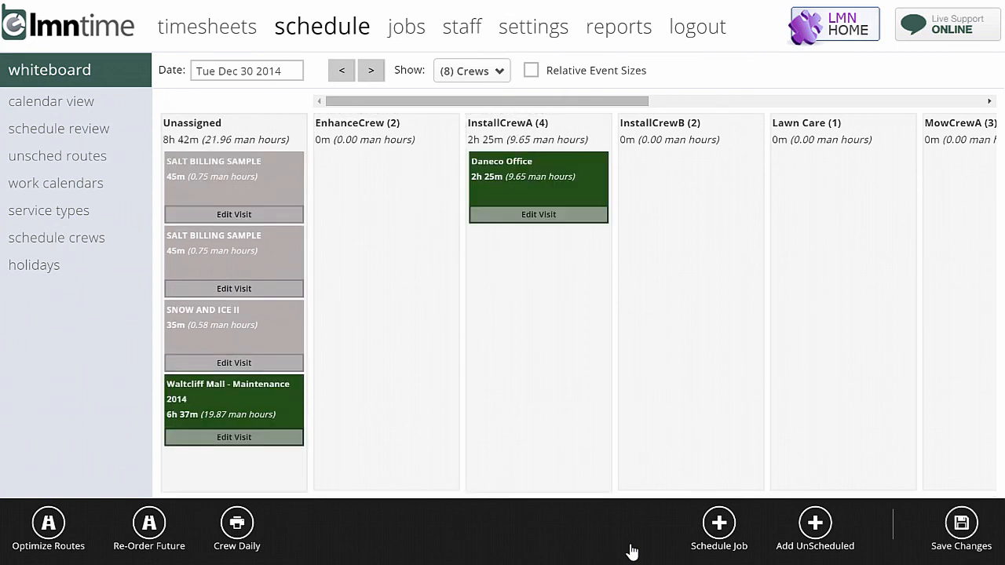